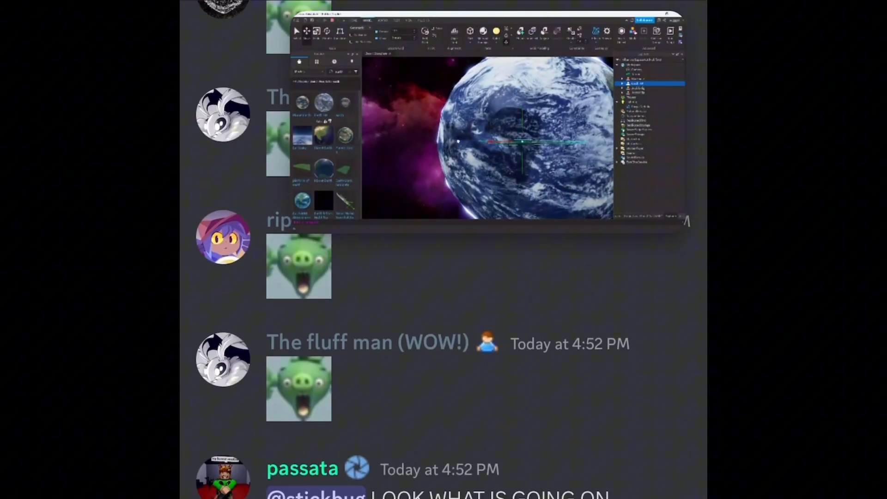
scroll("down", 3)
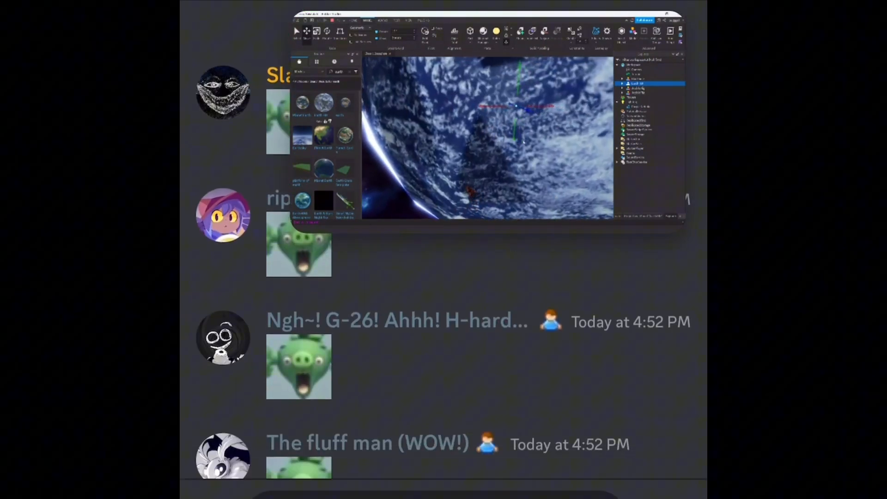
scroll("down", 3)
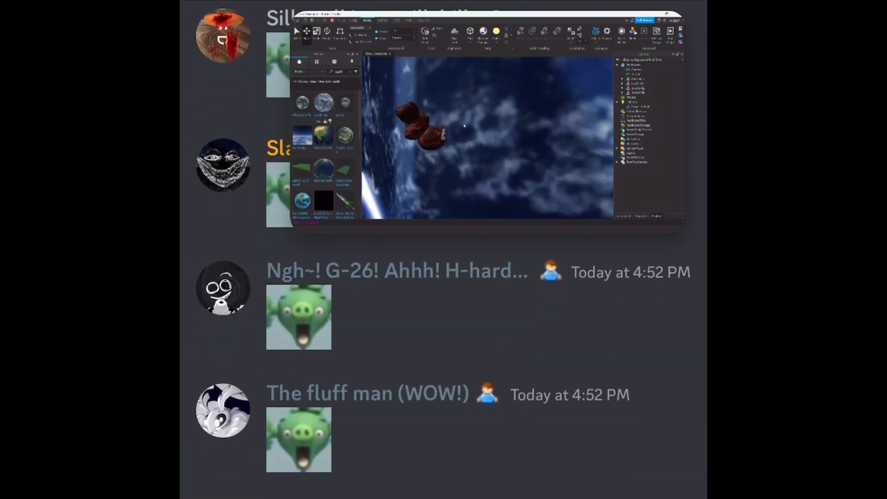
scroll("down", 3)
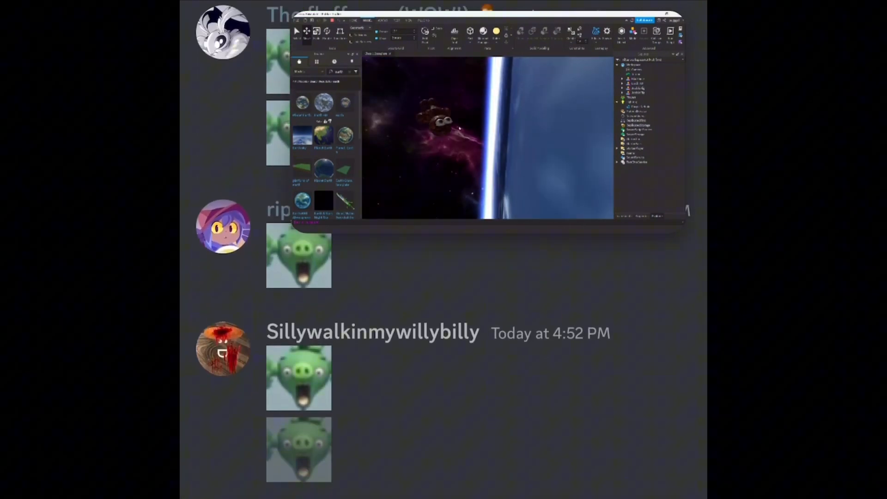